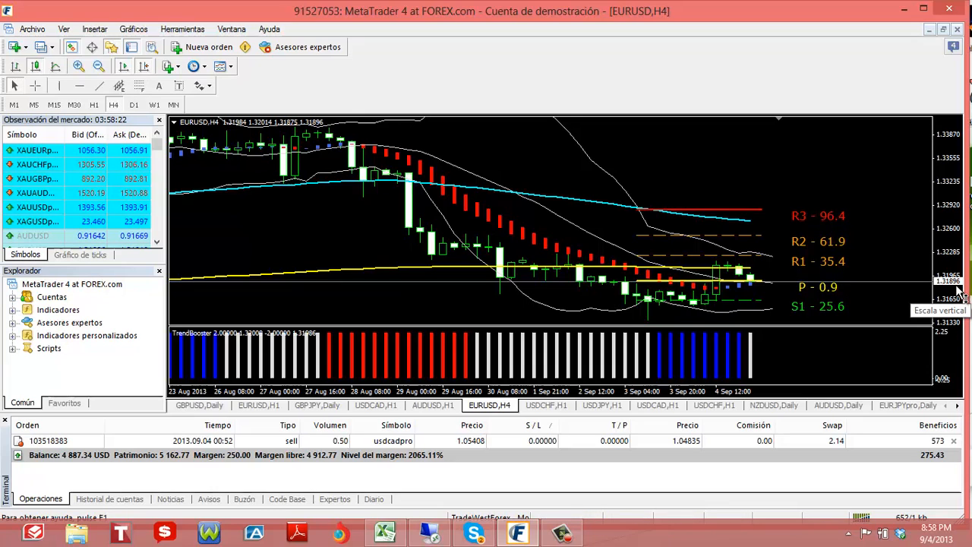
mouse_move(741, 337)
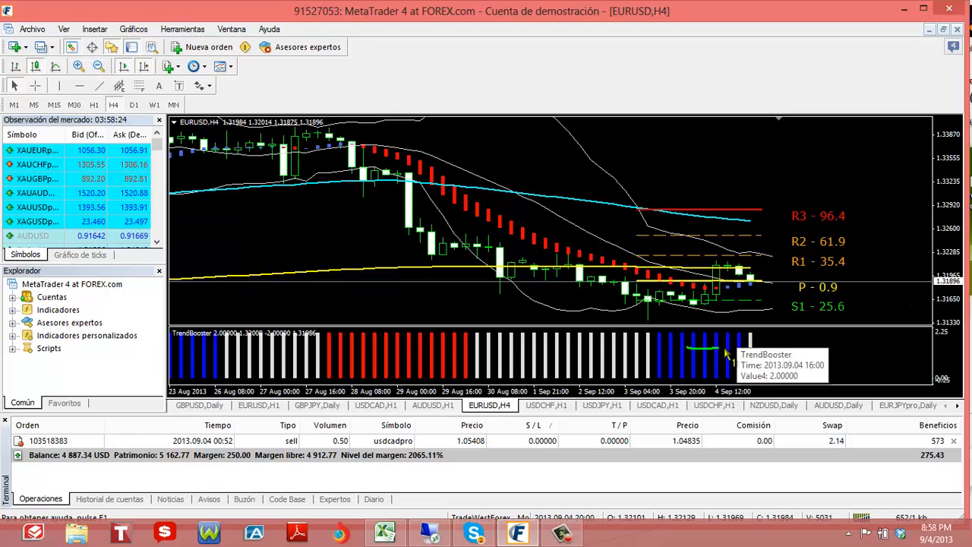
mouse_move(757, 296)
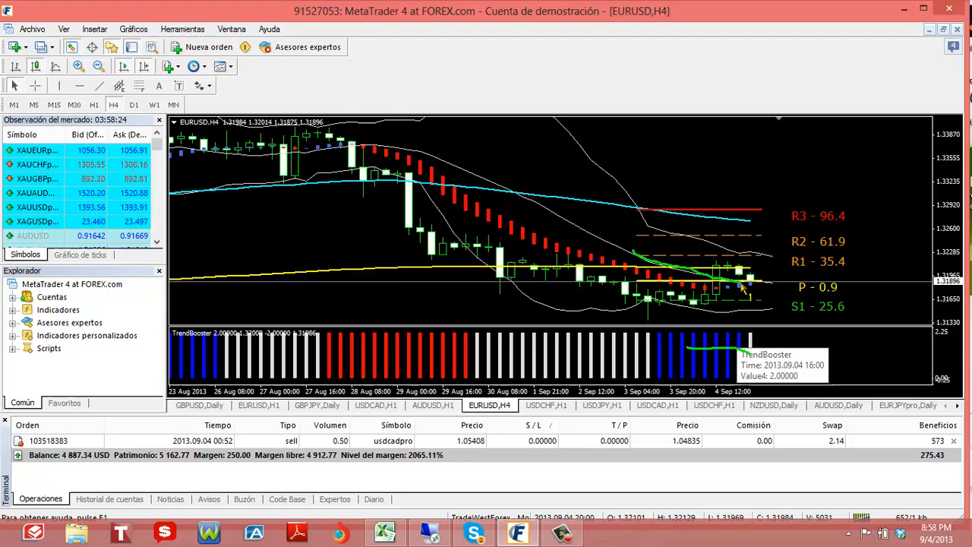
mouse_move(771, 290)
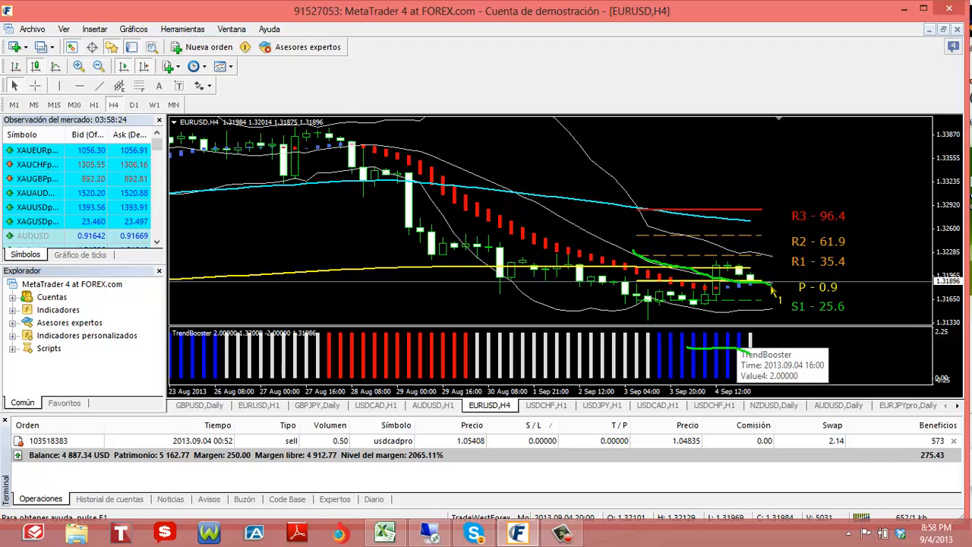
mouse_move(733, 291)
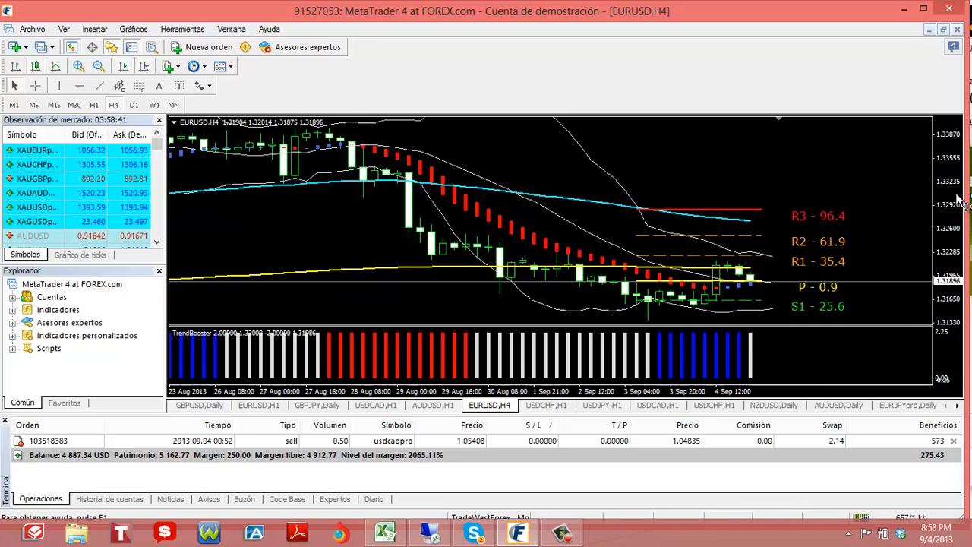
- Buy 0.50 lots of EURUSD at market via Nueva orden
click(200, 45)
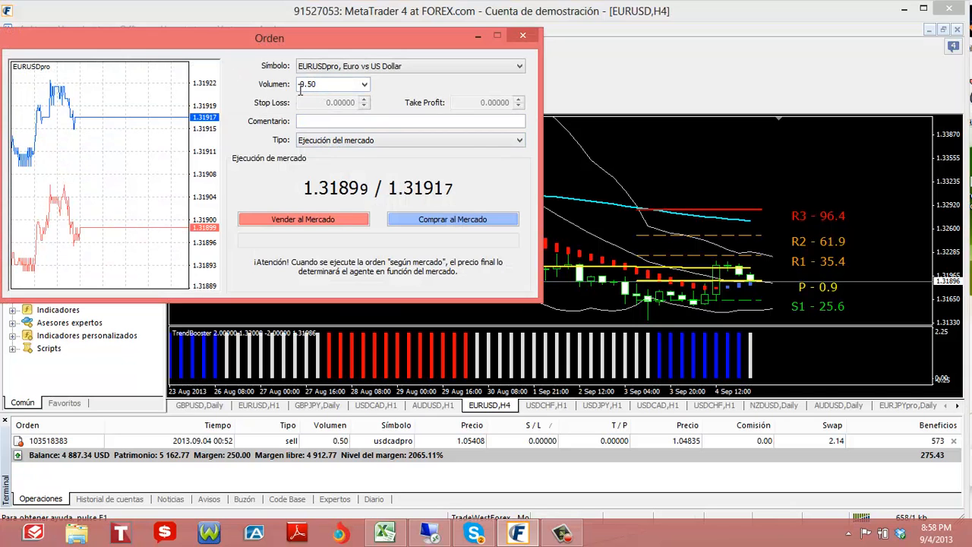
click(453, 219)
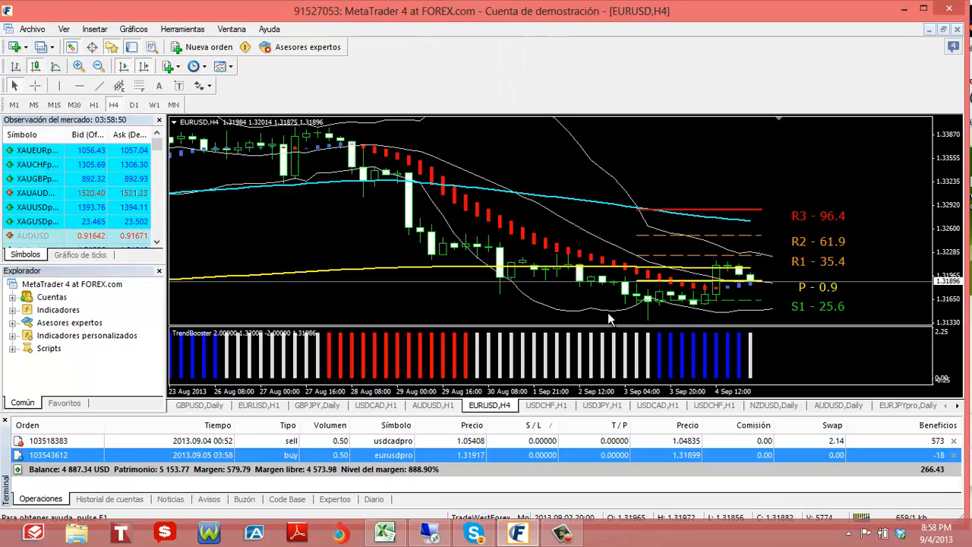
mouse_move(228, 207)
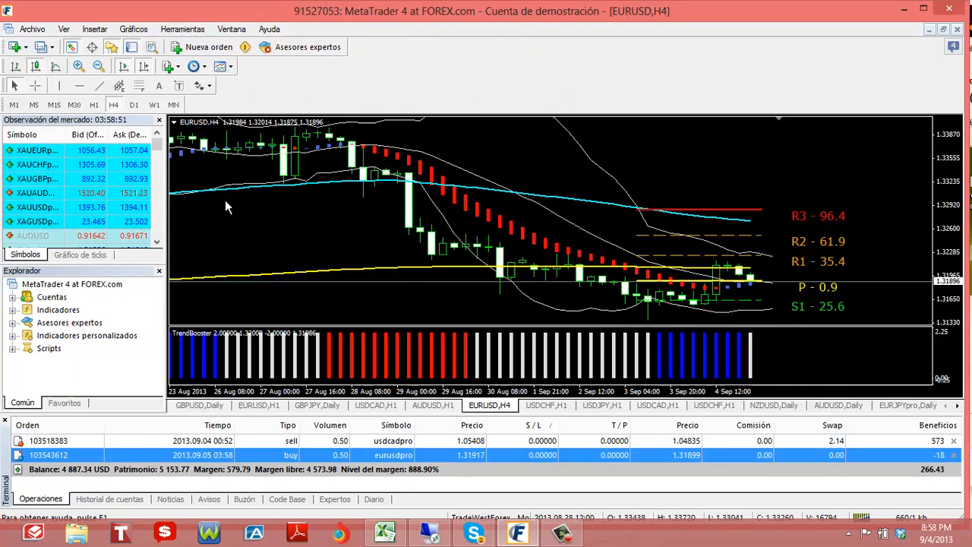
mouse_move(661, 322)
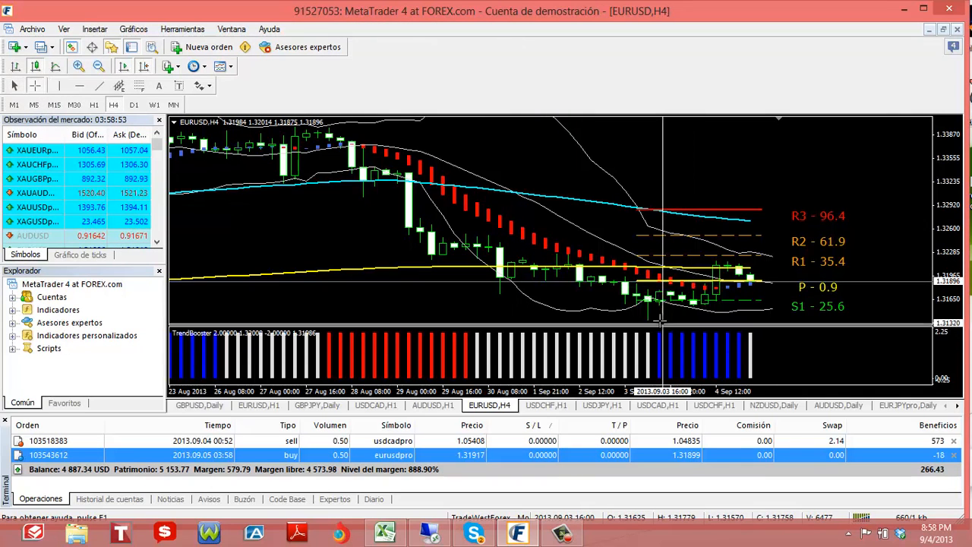
mouse_move(915, 231)
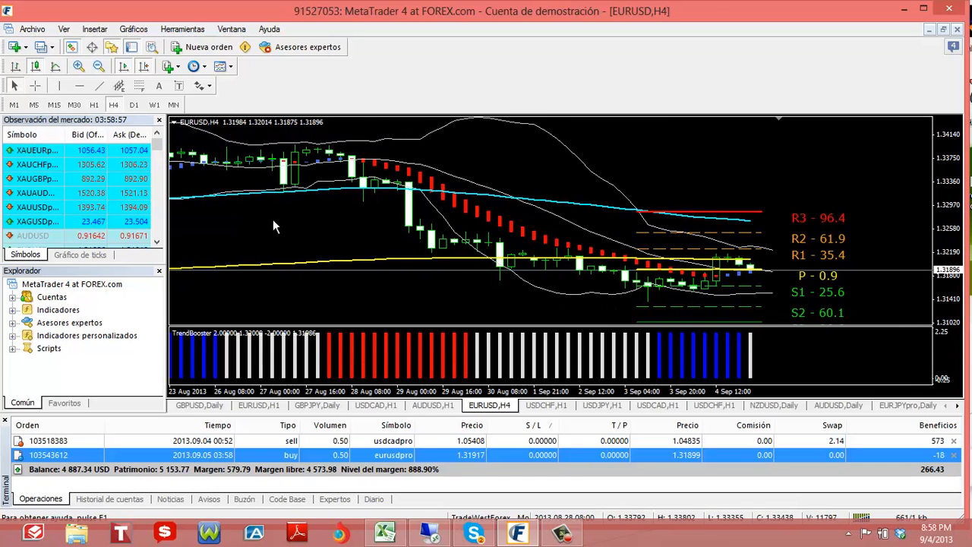
mouse_move(653, 307)
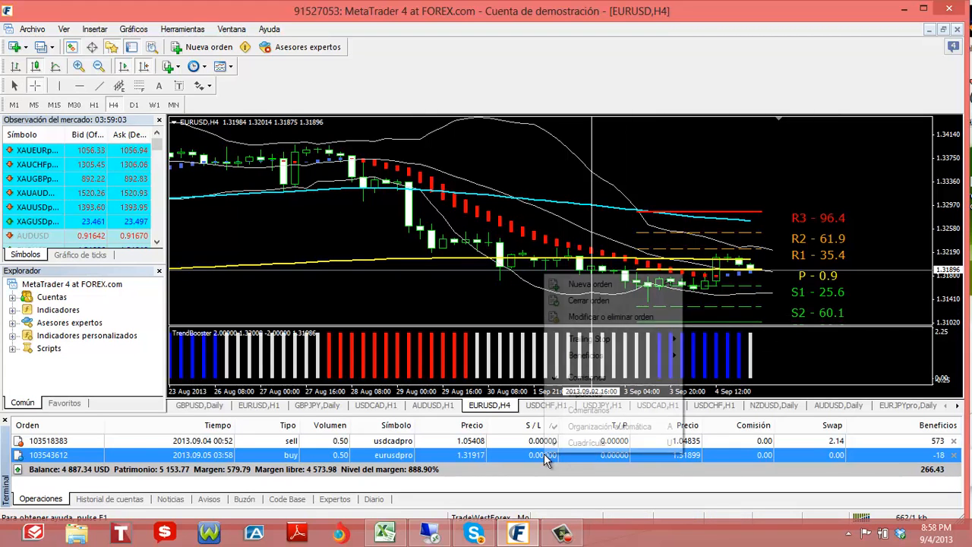
- Modify the EURUSD buy order to carry a stop loss of 1.3120
click(610, 316)
text(1.31000)
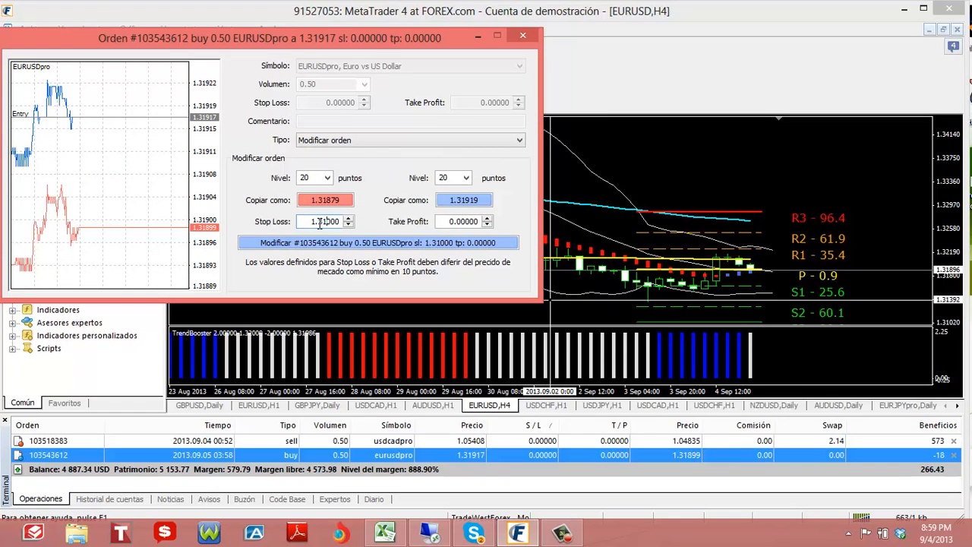
click(377, 243)
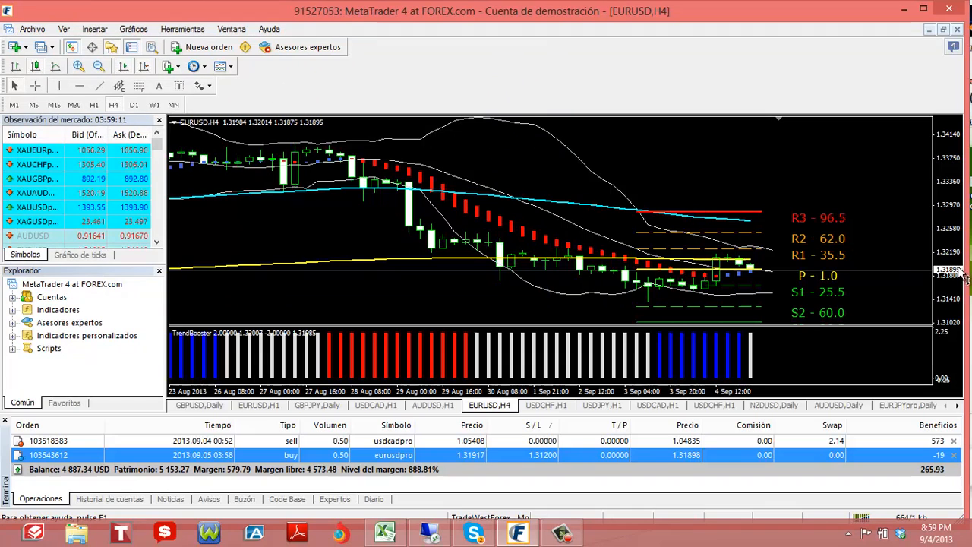
scroll(down, 3)
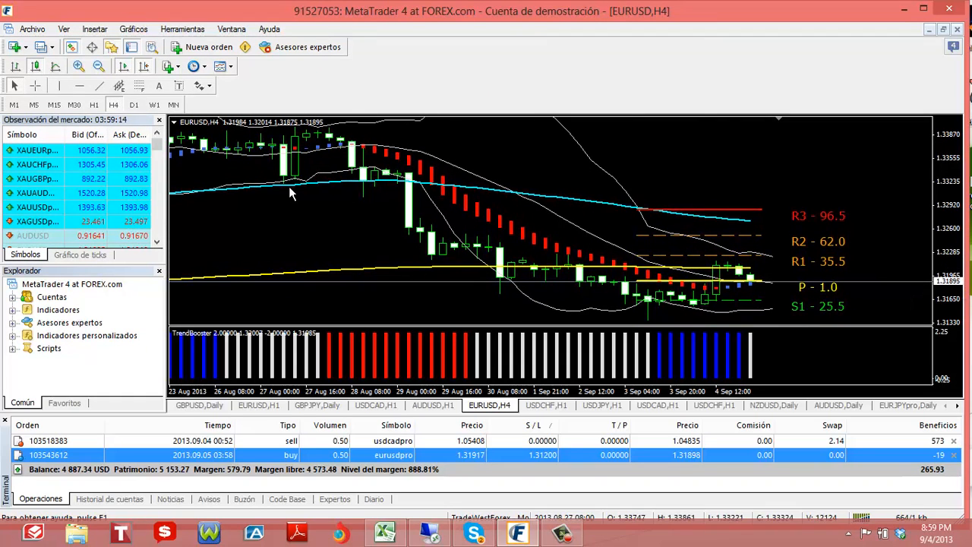
mouse_move(805, 264)
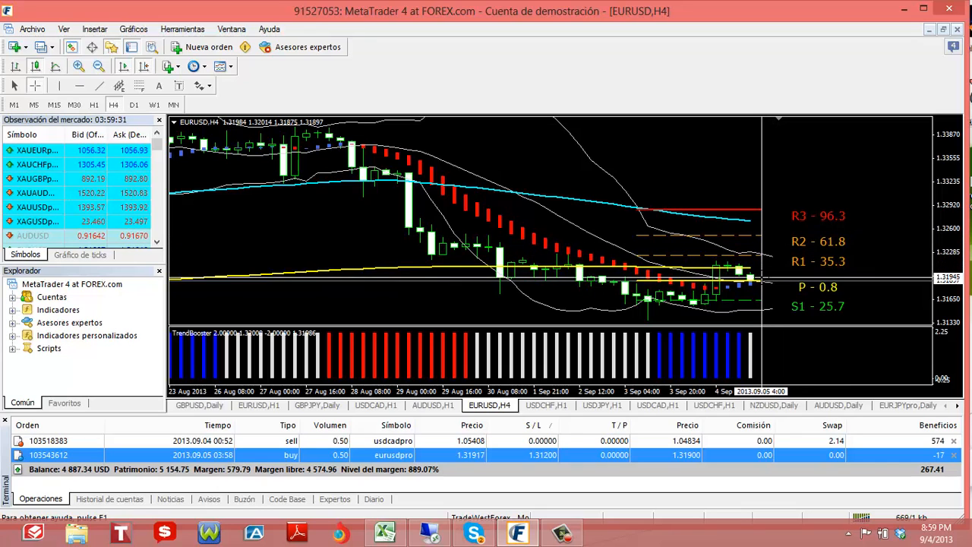
mouse_move(762, 249)
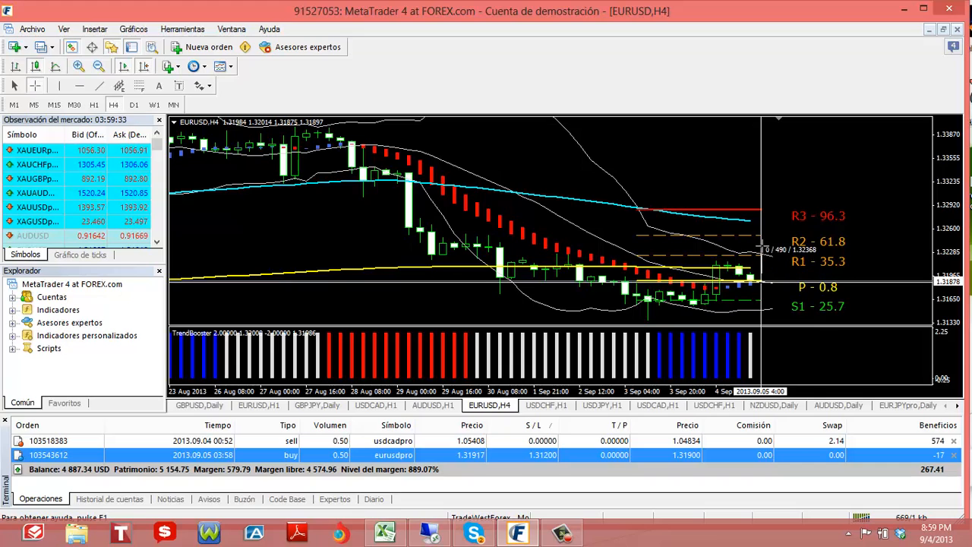
mouse_move(763, 237)
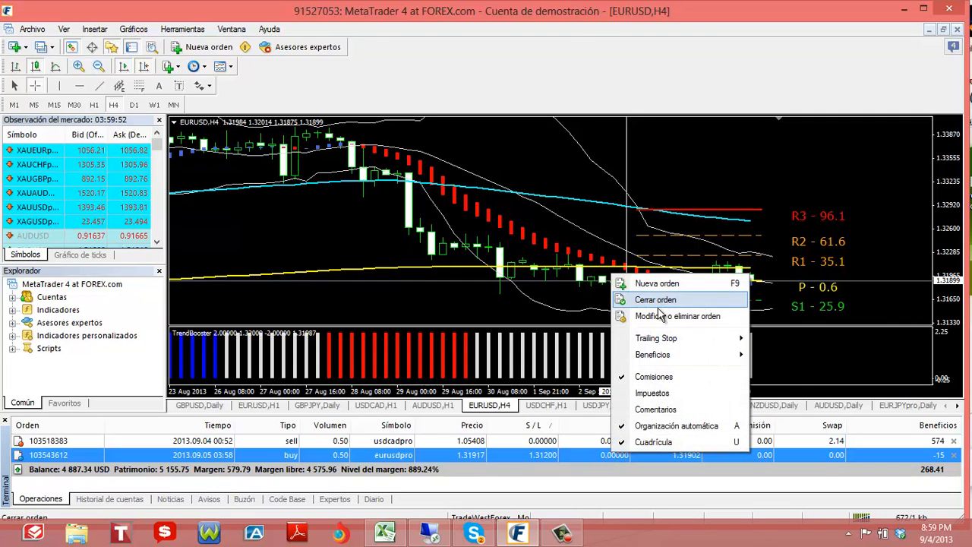
- Modify the EURUSD buy order to carry a take profit of 1.3247
click(677, 316)
text(1.32470)
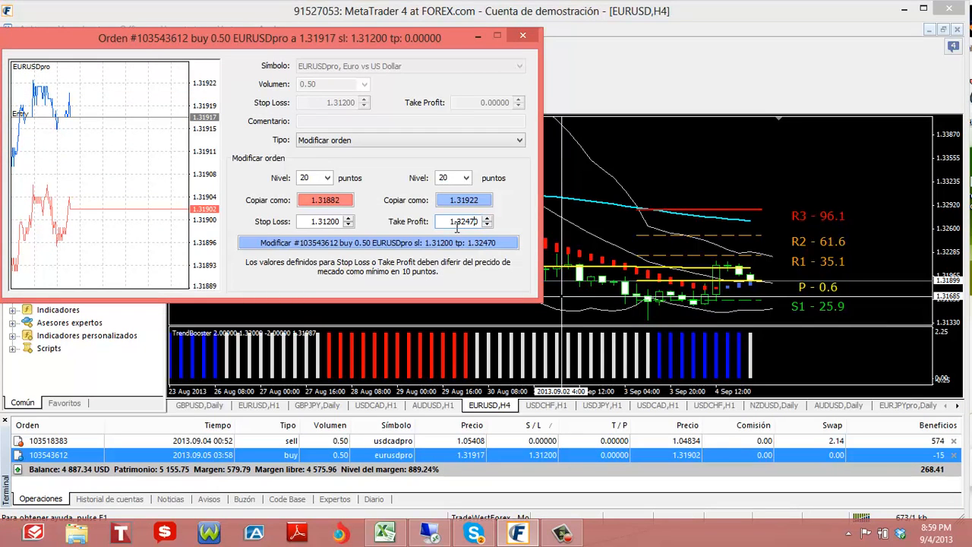
click(377, 243)
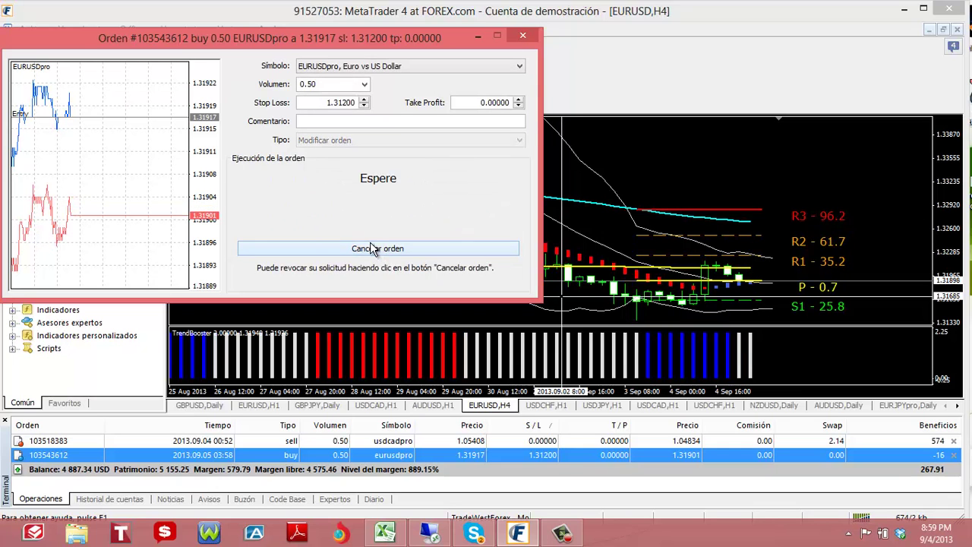
click(377, 249)
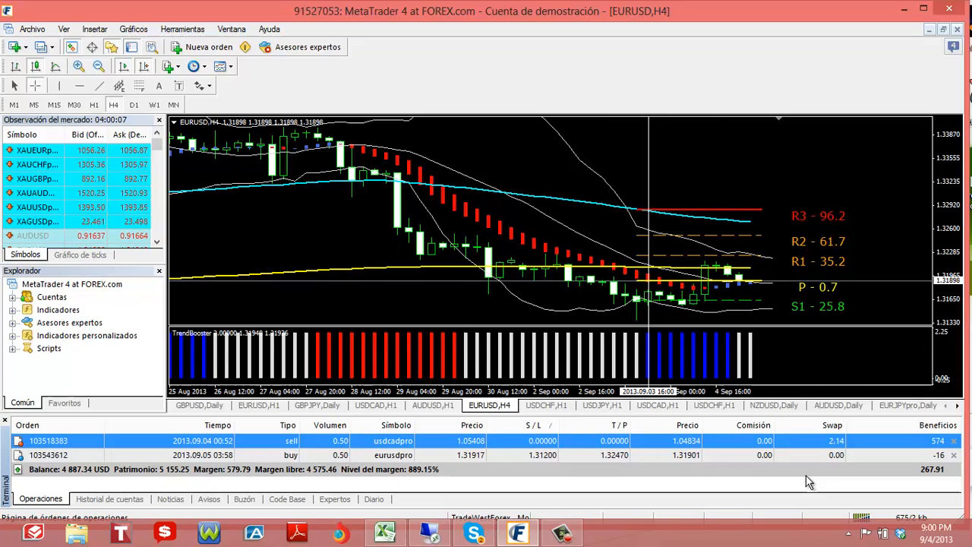
mouse_move(604, 434)
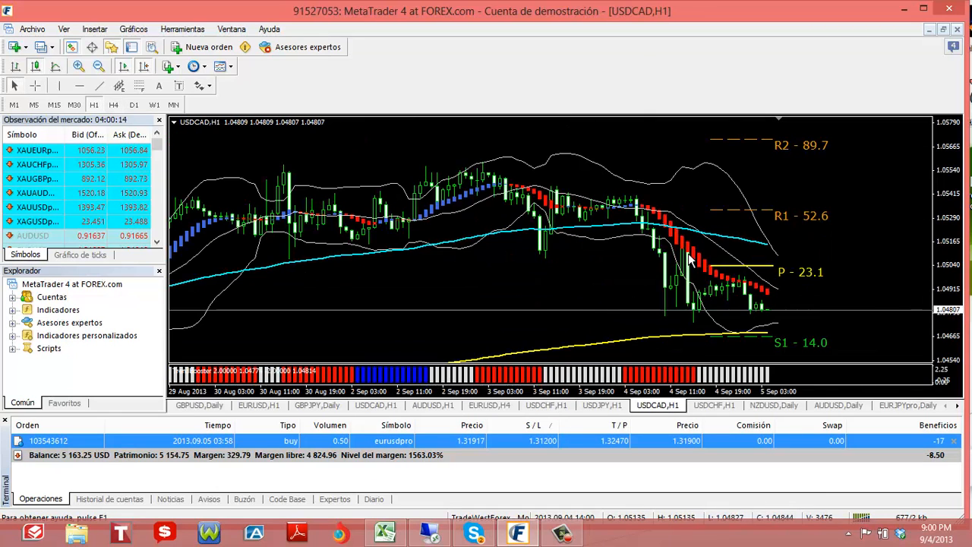
mouse_move(767, 322)
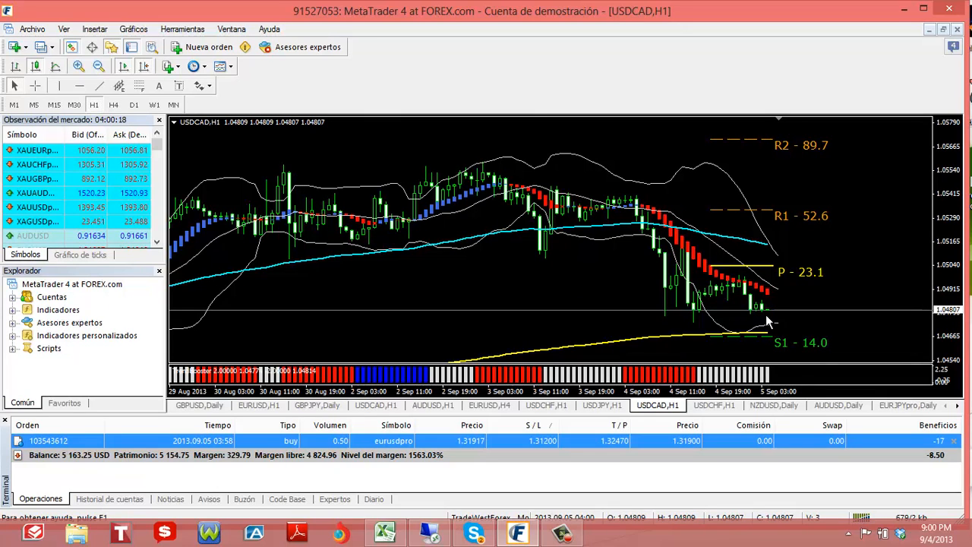
mouse_move(762, 343)
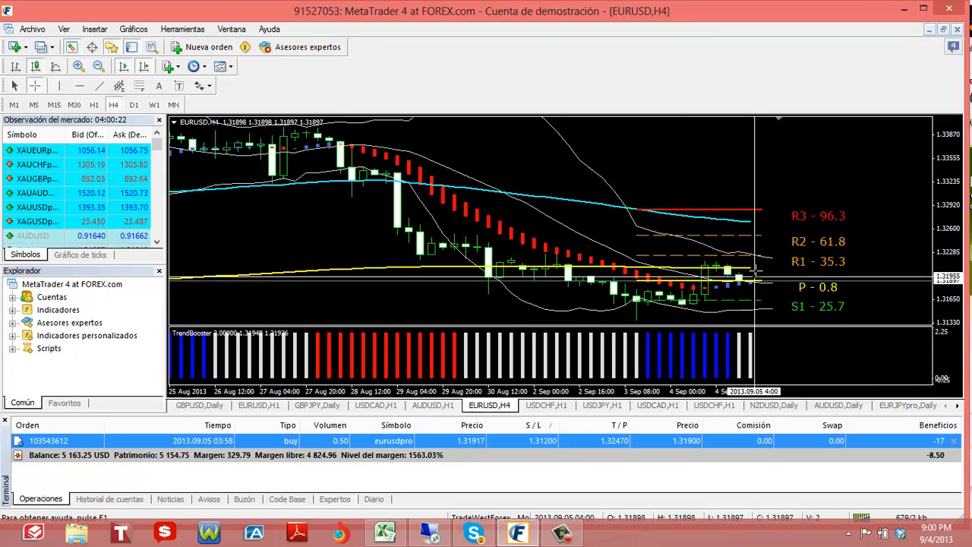
mouse_move(753, 250)
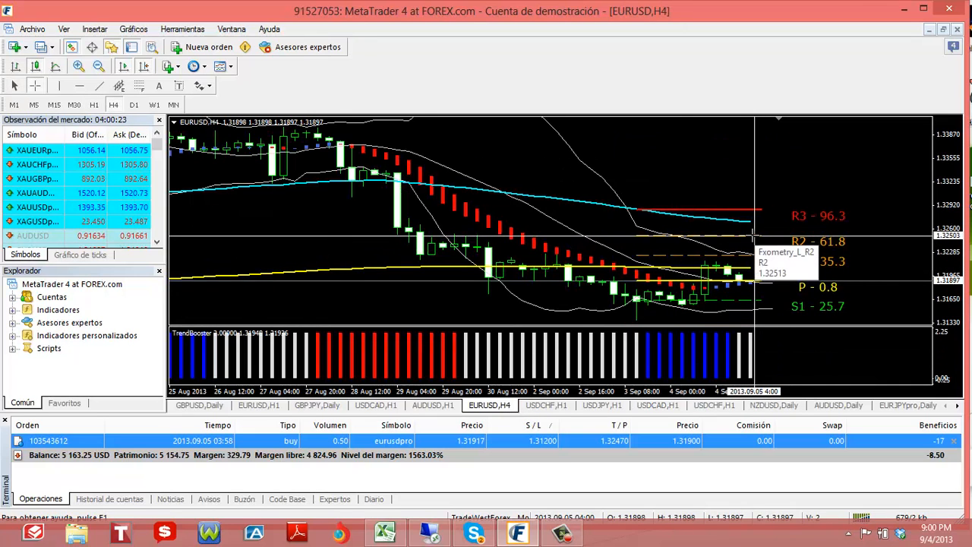
mouse_move(760, 287)
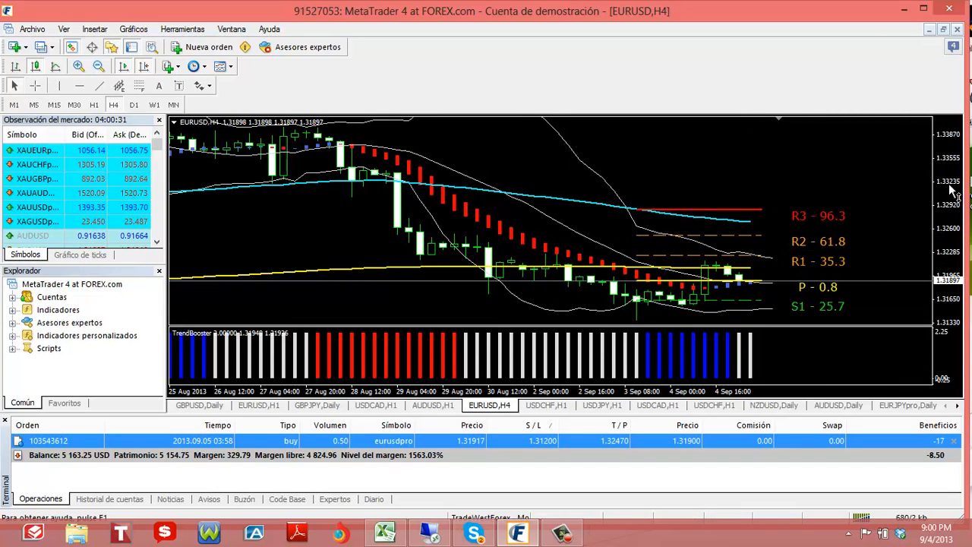
mouse_move(708, 311)
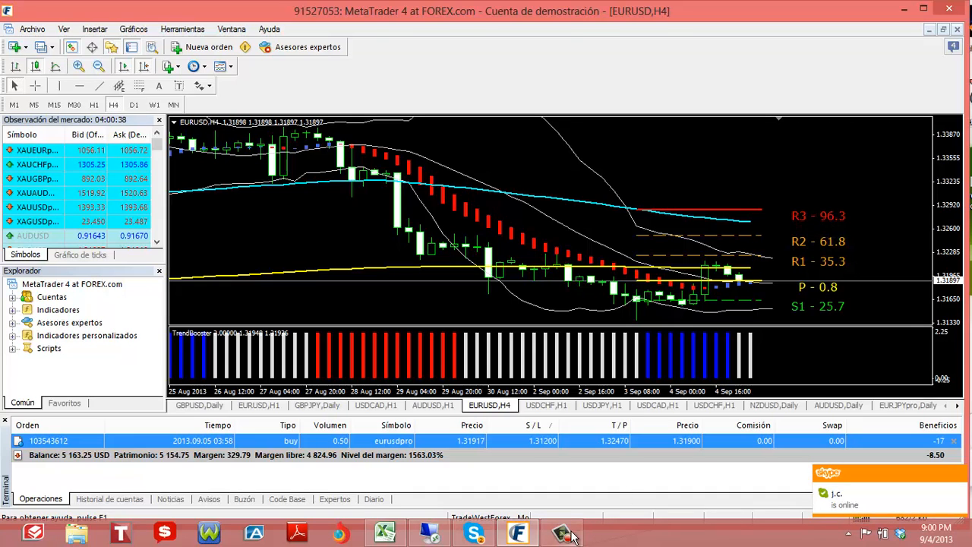
click(562, 532)
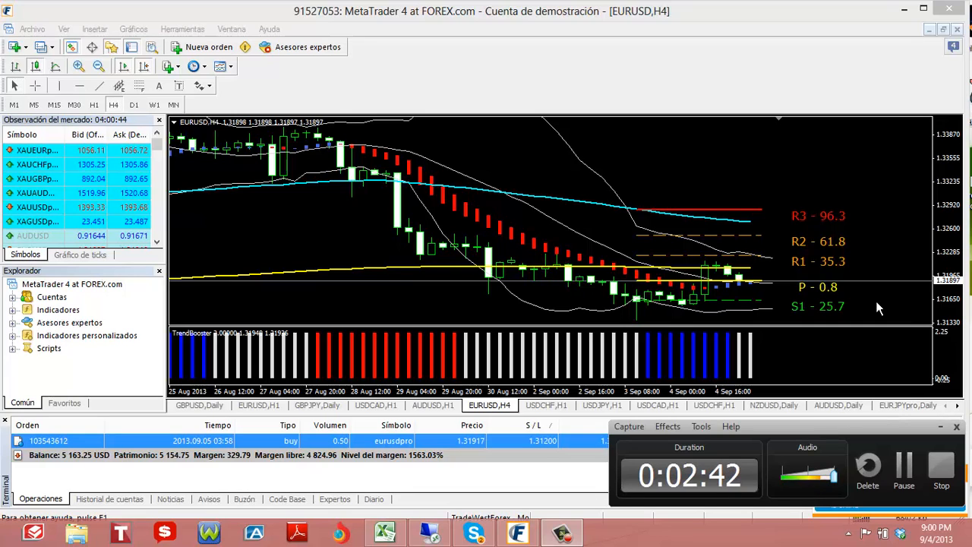
mouse_move(544, 244)
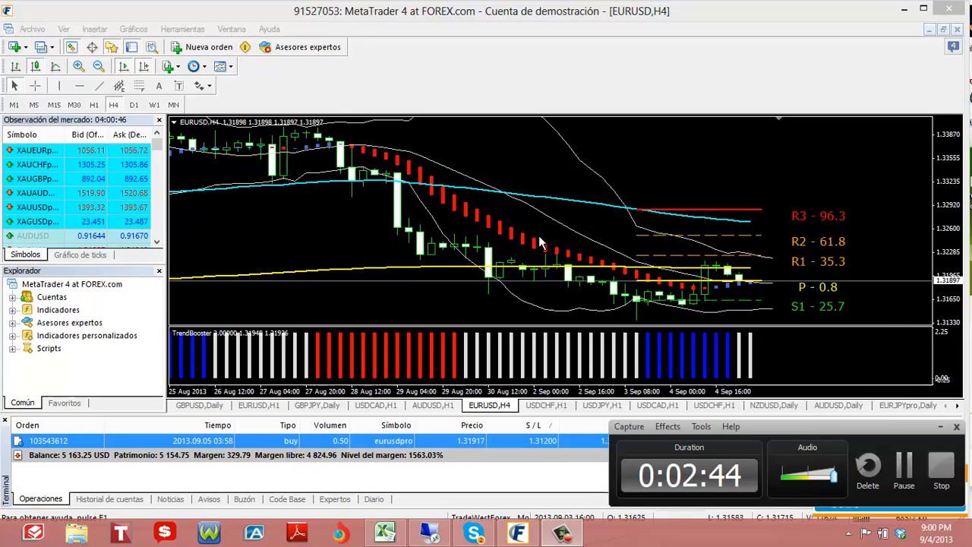